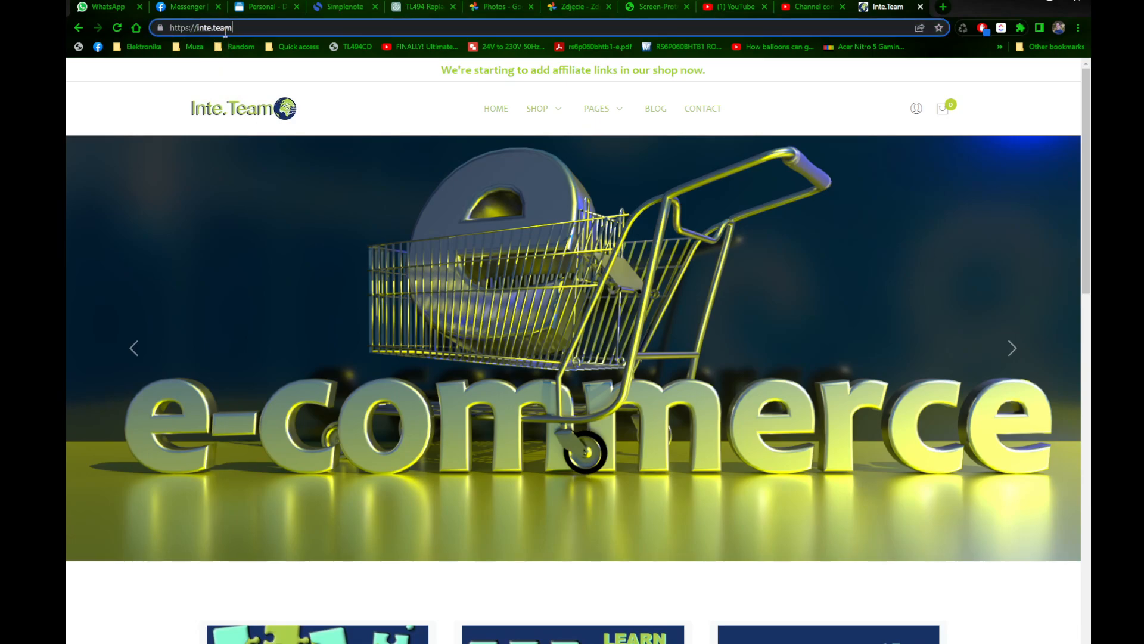
Go to the BLOG section and open the 'HDMI port reading in game consoles' post
{"action": "left_click", "coordinate": [655, 108]}
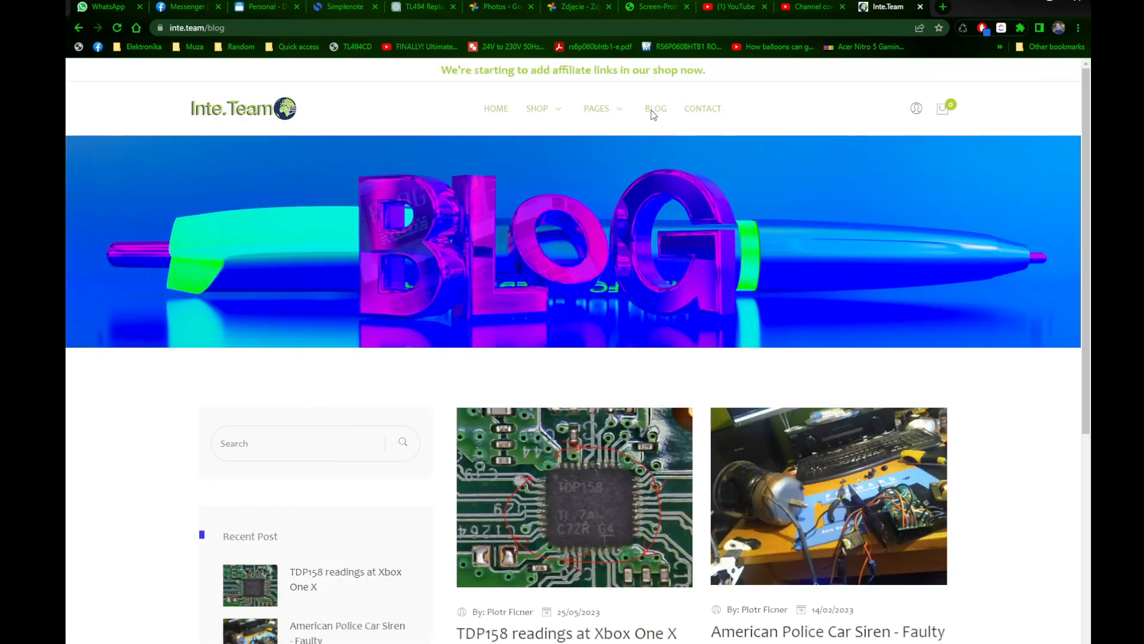
{"action": "scroll", "scroll_direction": "down", "scroll_amount": 3}
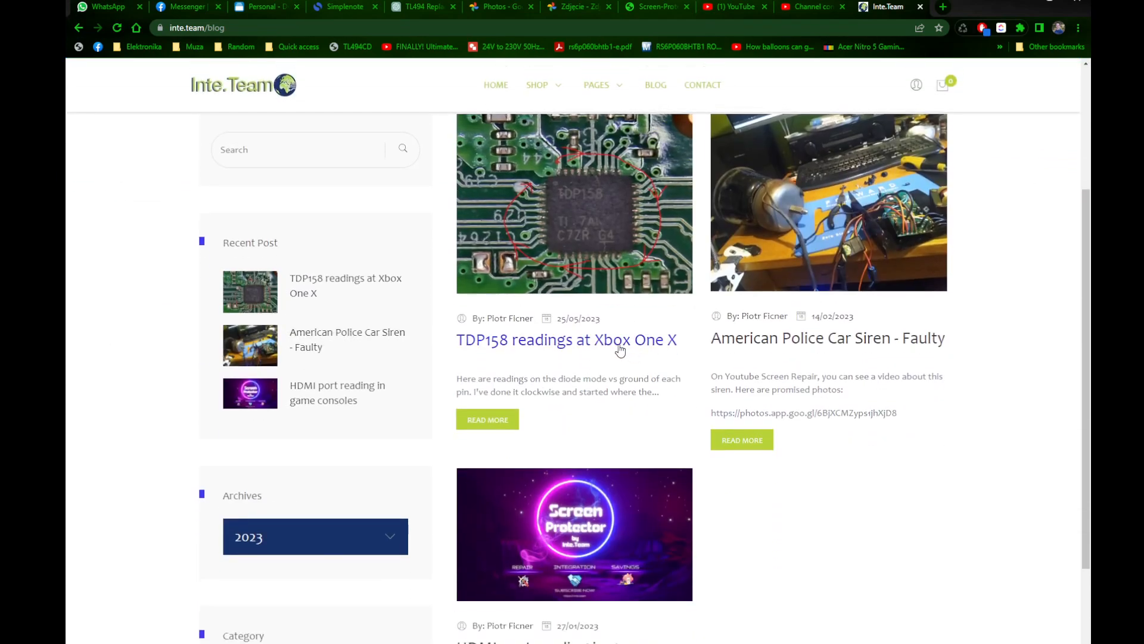
{"action": "scroll", "scroll_direction": "down", "scroll_amount": 3}
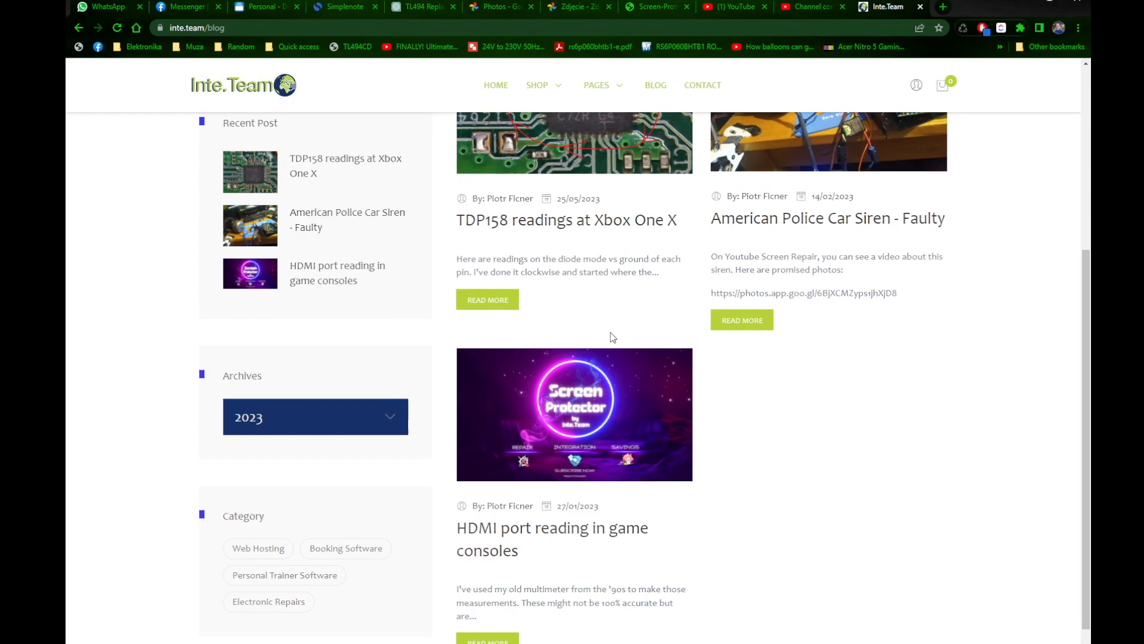
{"action": "left_click", "coordinate": [551, 538]}
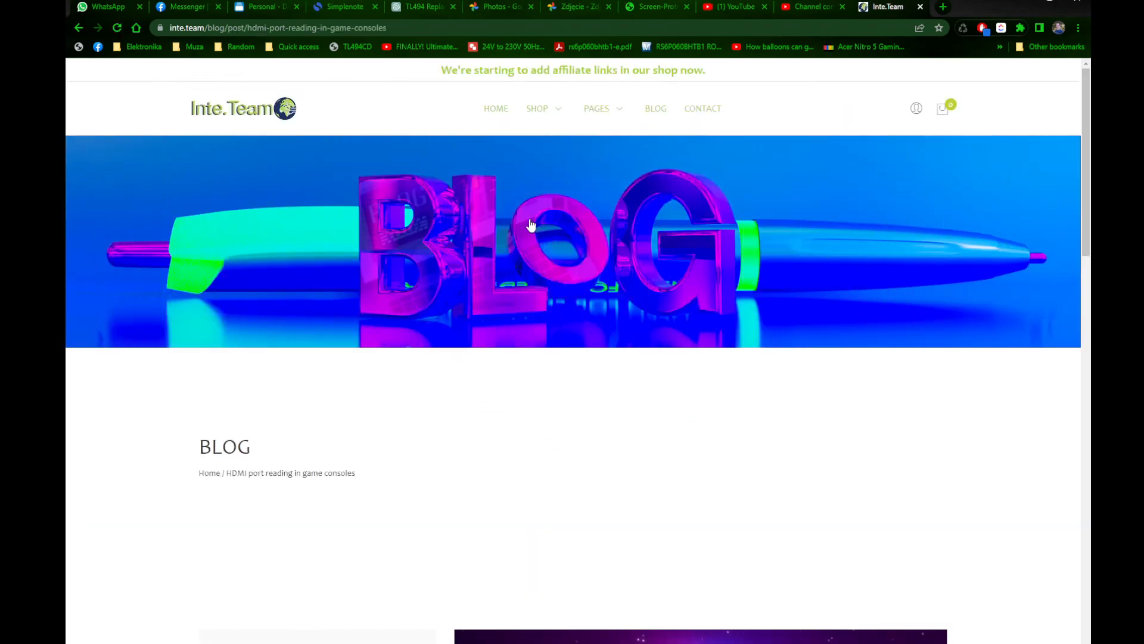
Scroll to the PS5 section and highlight the 737mv and 1386mv (15 to 16) readings
{"action": "scroll", "scroll_direction": "down", "scroll_amount": 3}
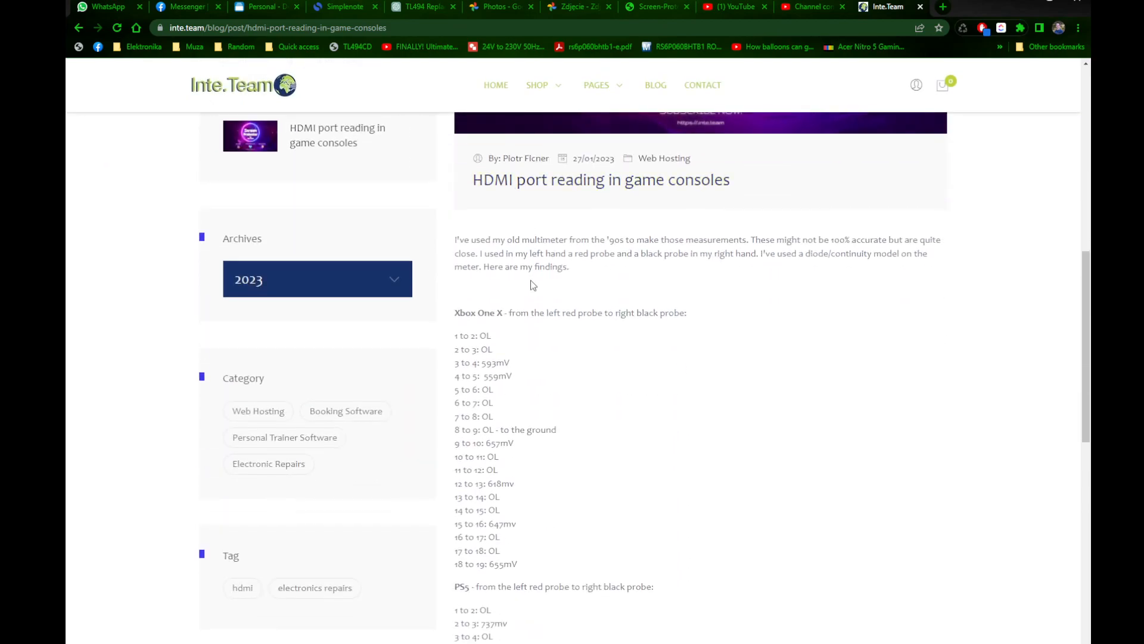
{"action": "scroll", "scroll_direction": "down", "scroll_amount": 3}
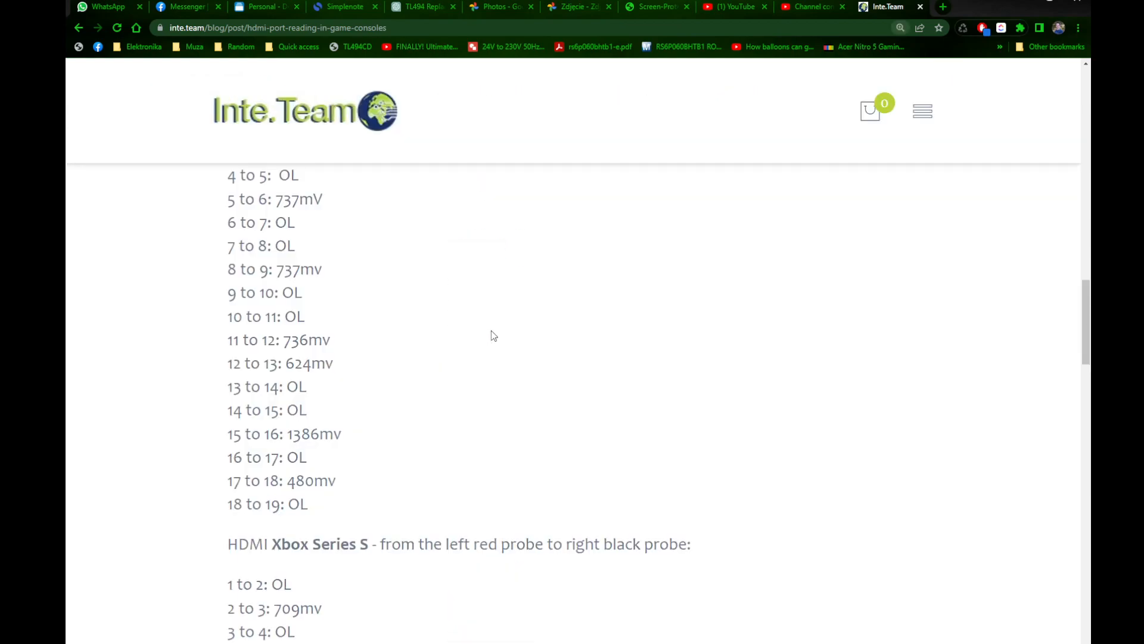
{"action": "scroll", "scroll_direction": "down", "scroll_amount": 3}
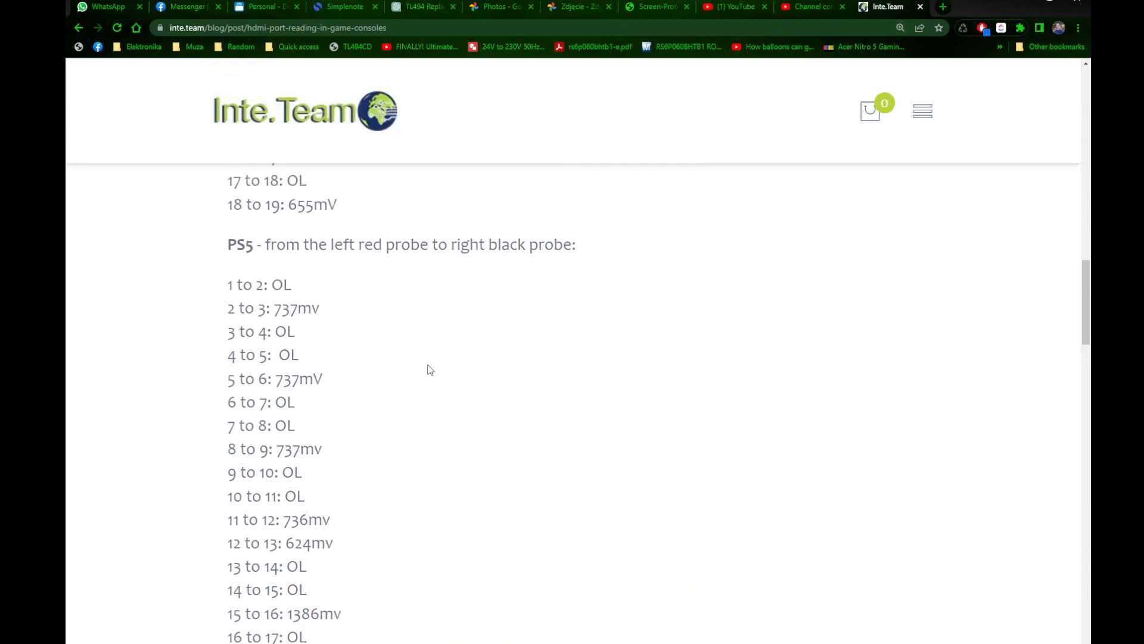
{"action": "mouse_move", "coordinate": [317, 409]}
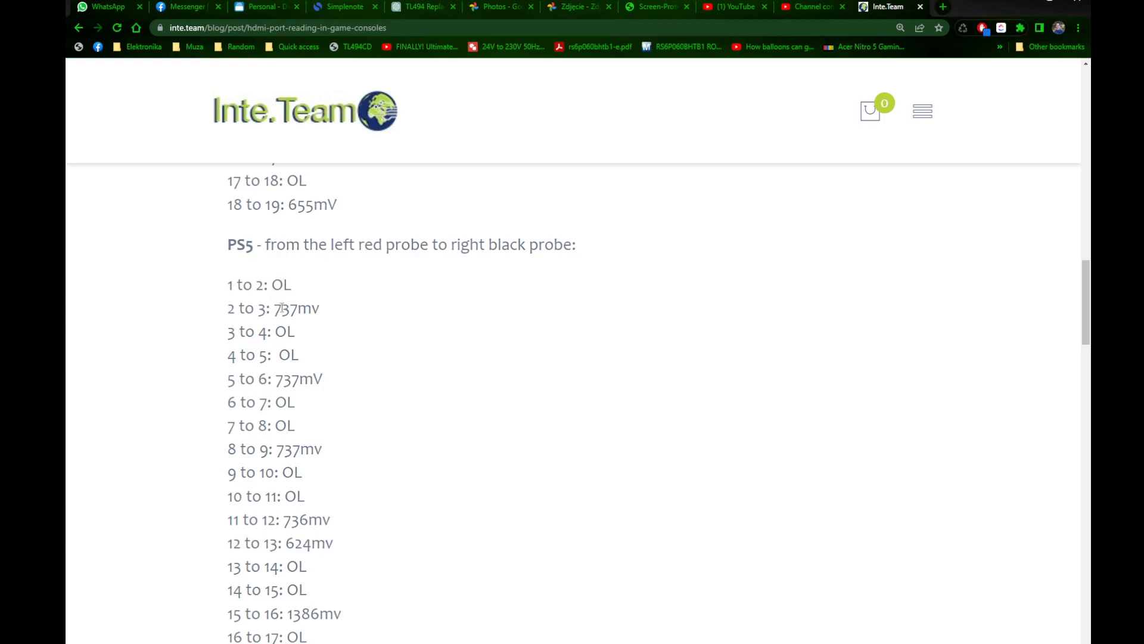
{"action": "mouse_move", "coordinate": [262, 308]}
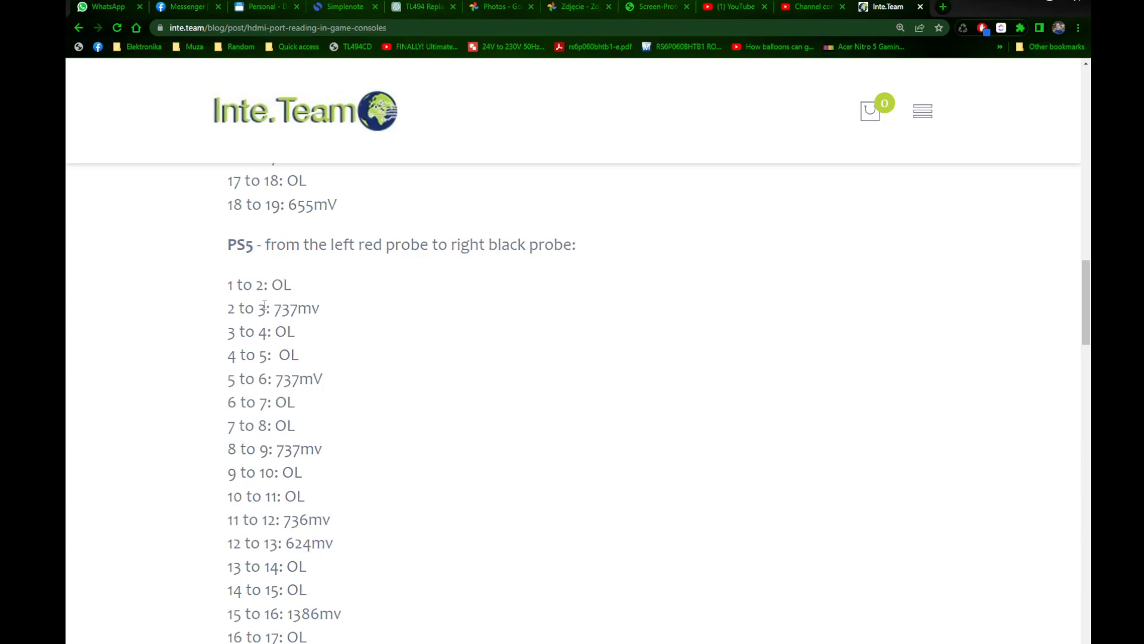
{"action": "double_click", "coordinate": [287, 307]}
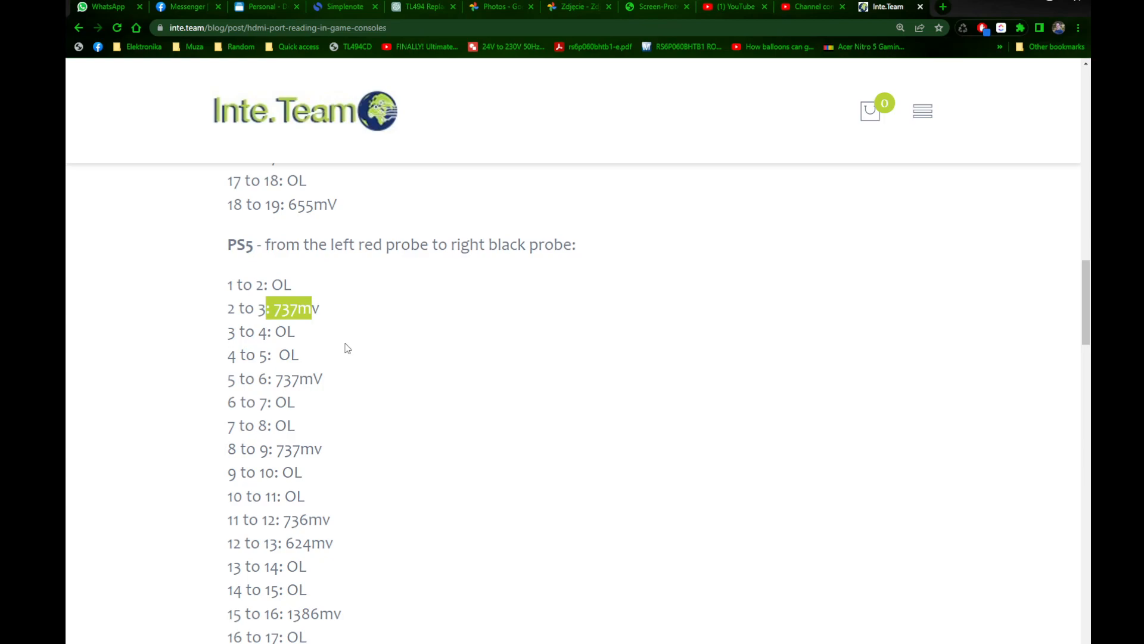
{"action": "scroll", "scroll_direction": "down", "scroll_amount": 3}
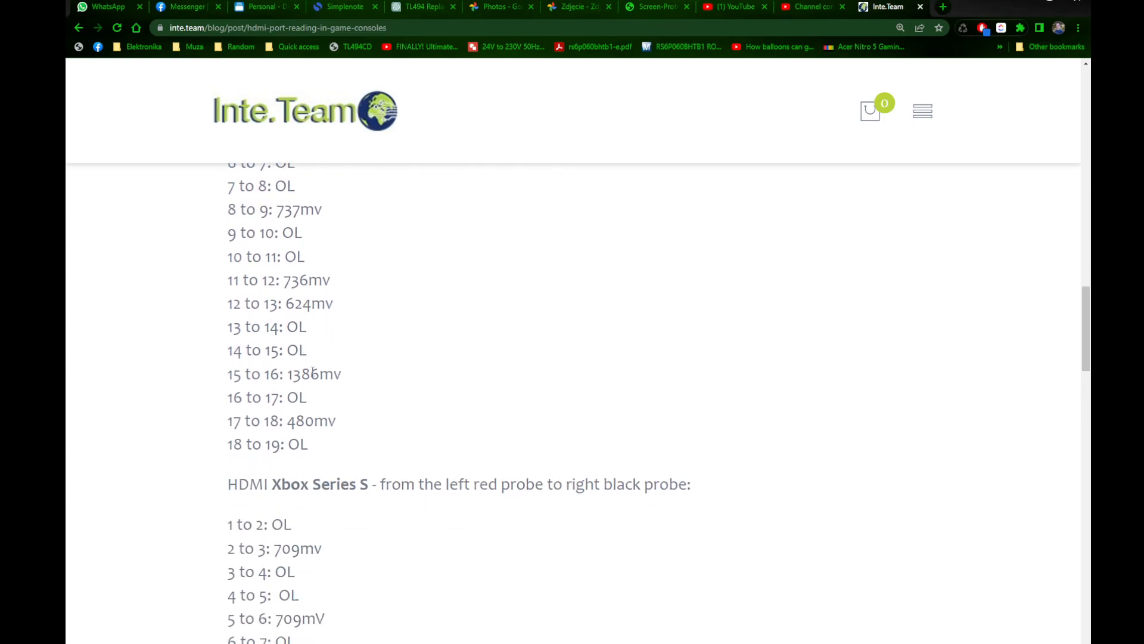
{"action": "double_click", "coordinate": [313, 374]}
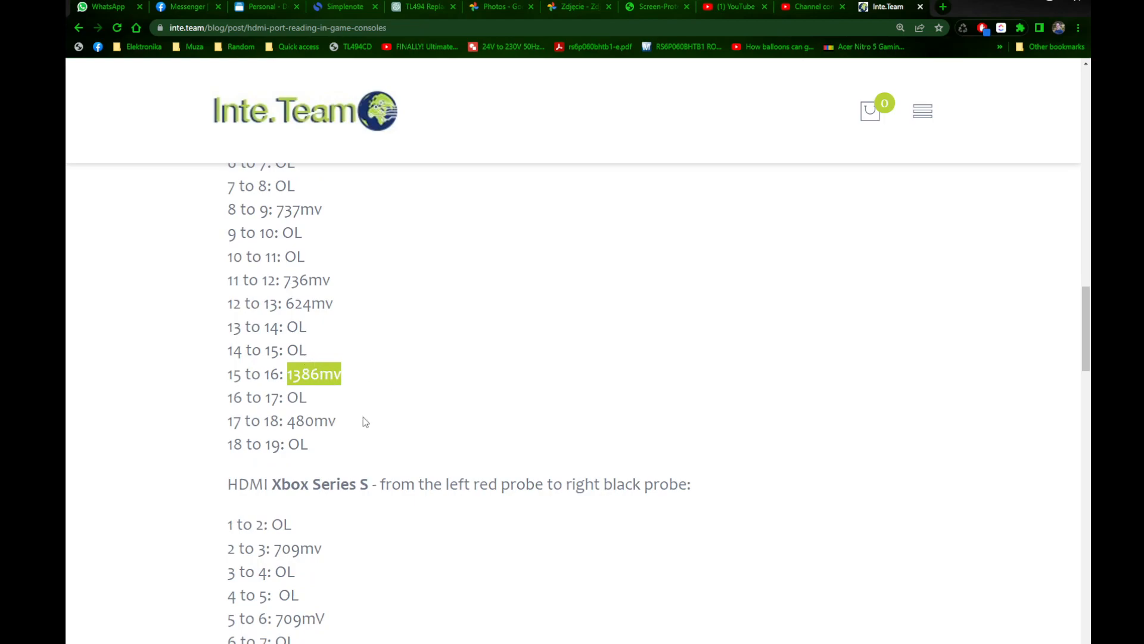
{"action": "scroll", "scroll_direction": "down", "scroll_amount": 3}
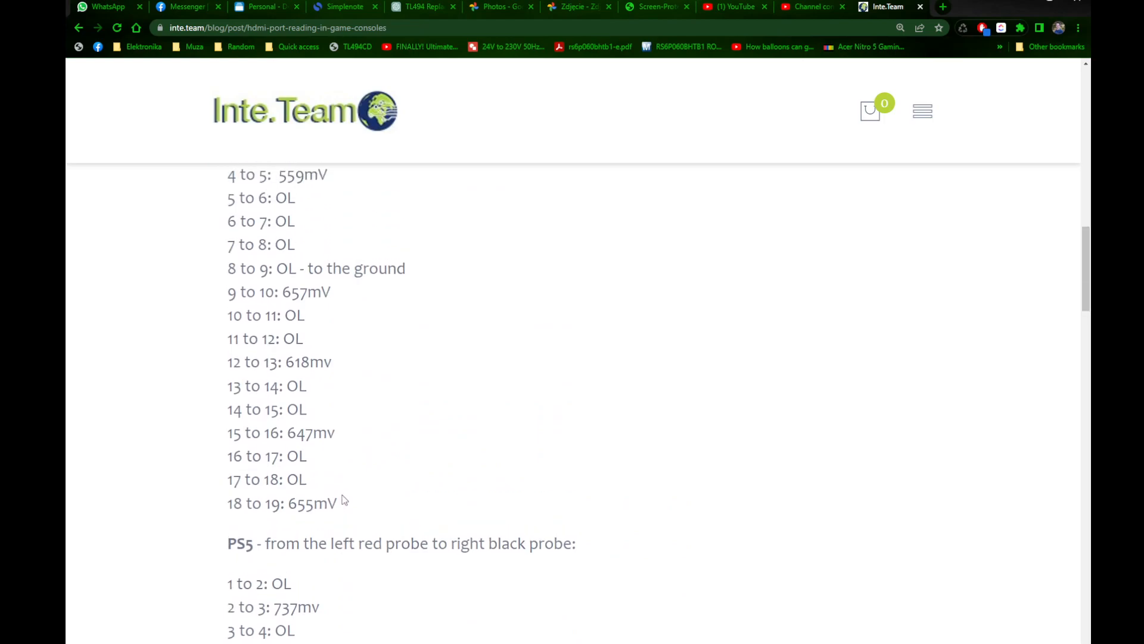
Highlight the PS5 probe description, then the 1 to 2 and 2 to 3 readings
{"action": "scroll", "scroll_direction": "down", "scroll_amount": 3}
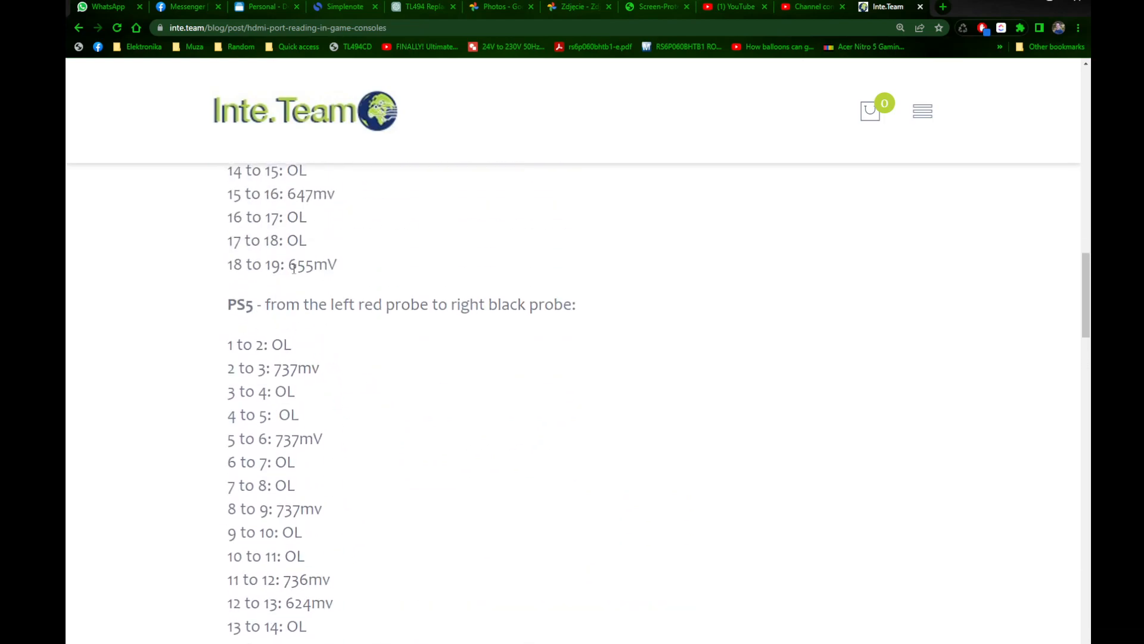
{"action": "left_click_drag", "start_coordinate": [264, 305], "coordinate": [386, 304]}
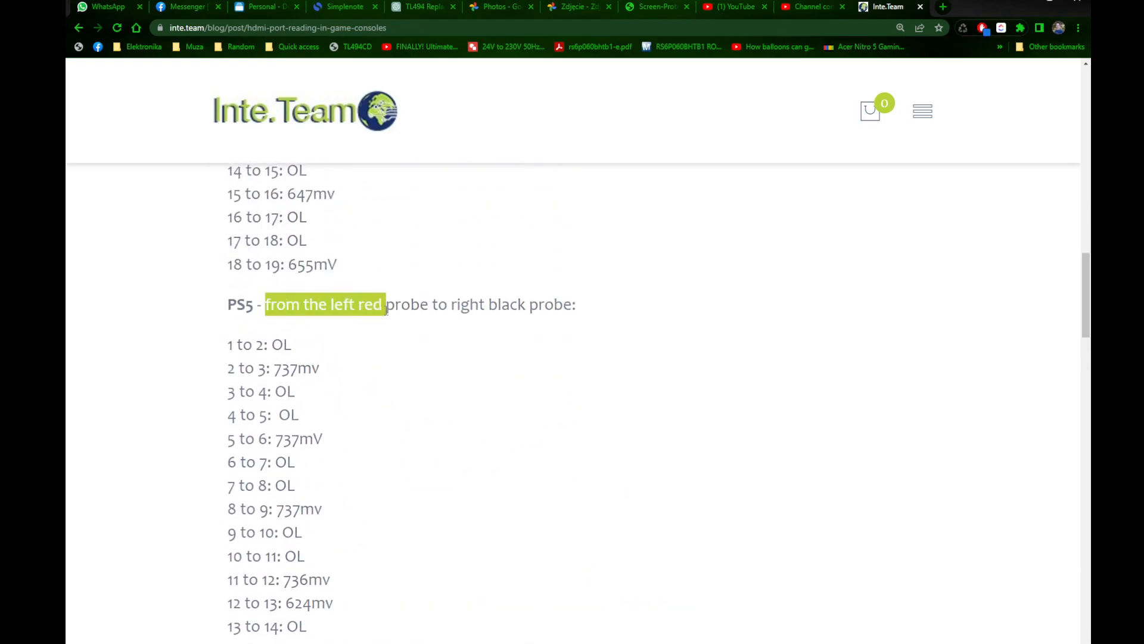
{"action": "left_click_drag", "start_coordinate": [384, 305], "coordinate": [543, 305]}
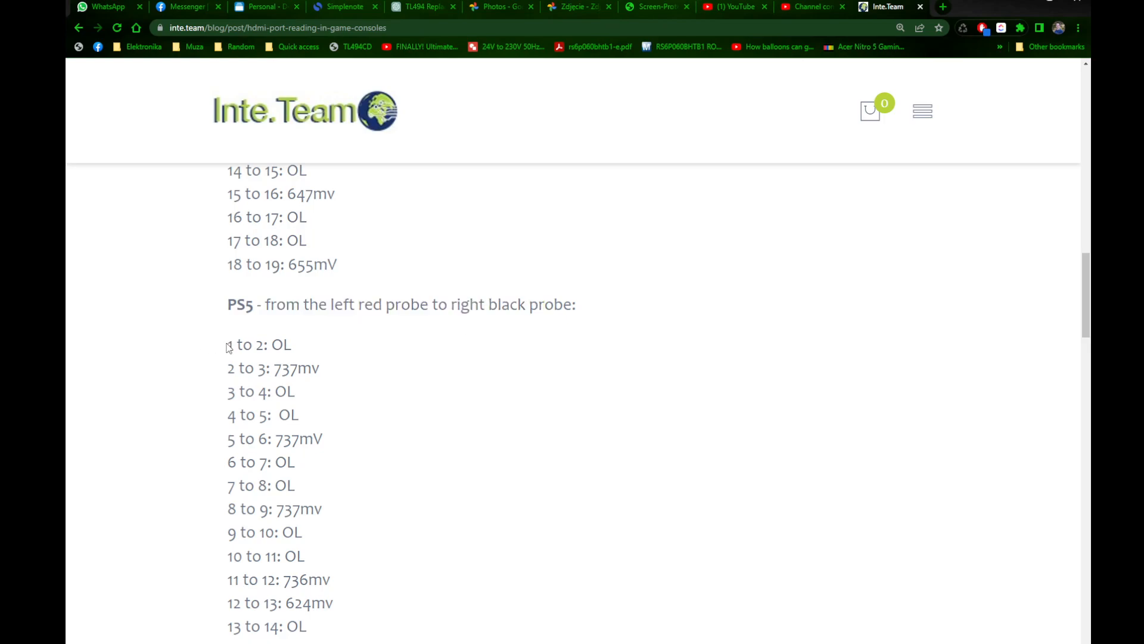
{"action": "double_click", "coordinate": [256, 344]}
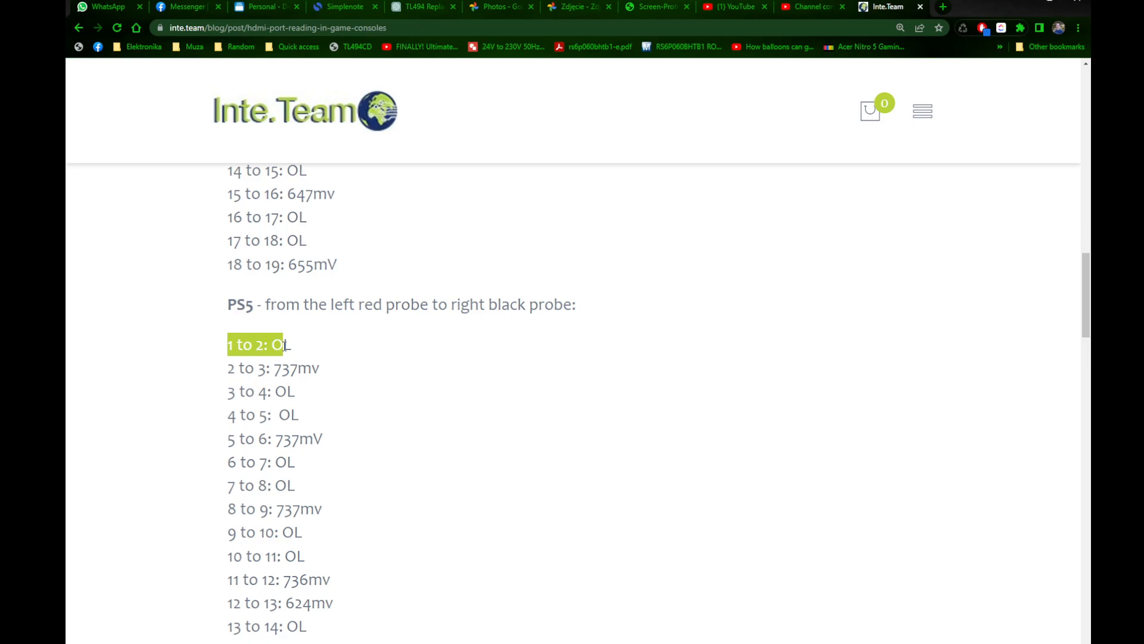
{"action": "mouse_move", "coordinate": [289, 344]}
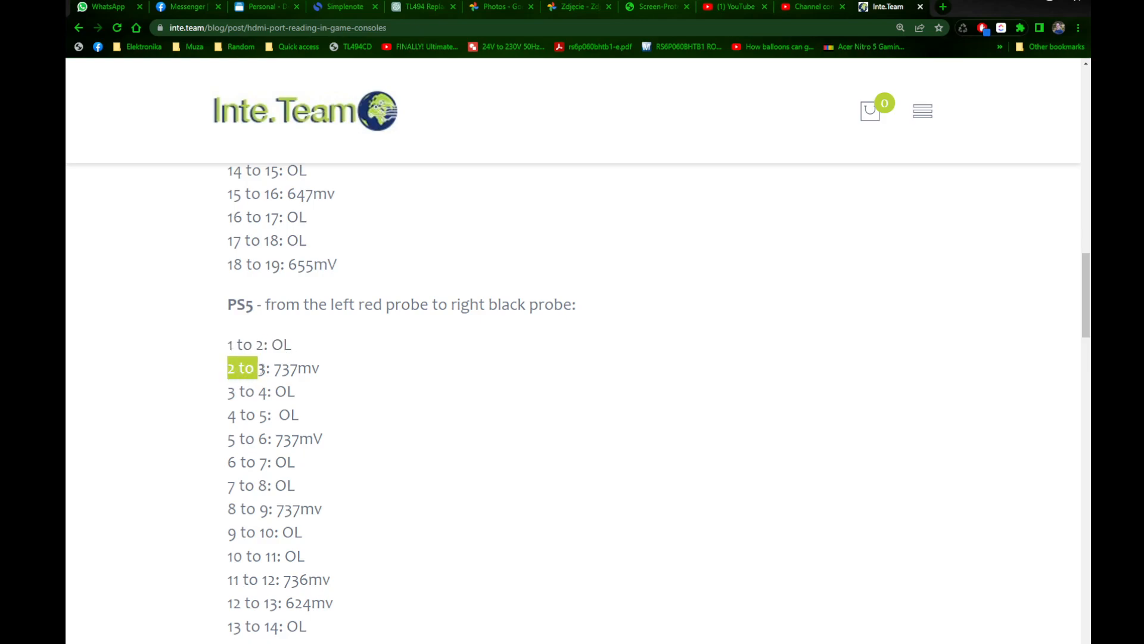
{"action": "left_click", "coordinate": [257, 344]}
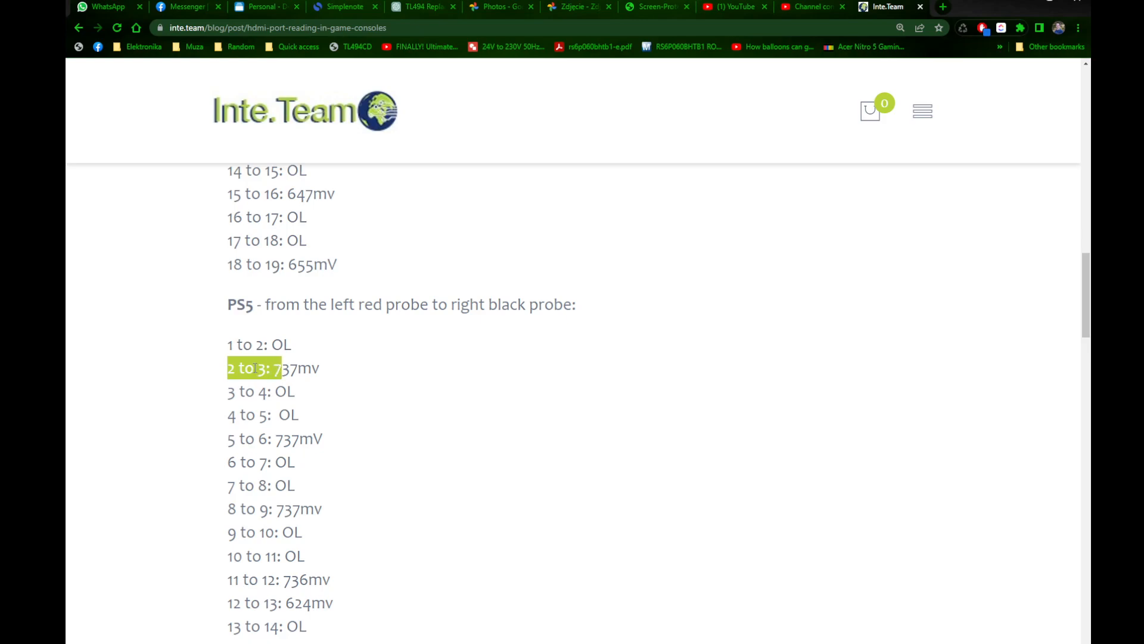
{"action": "mouse_move", "coordinate": [275, 349]}
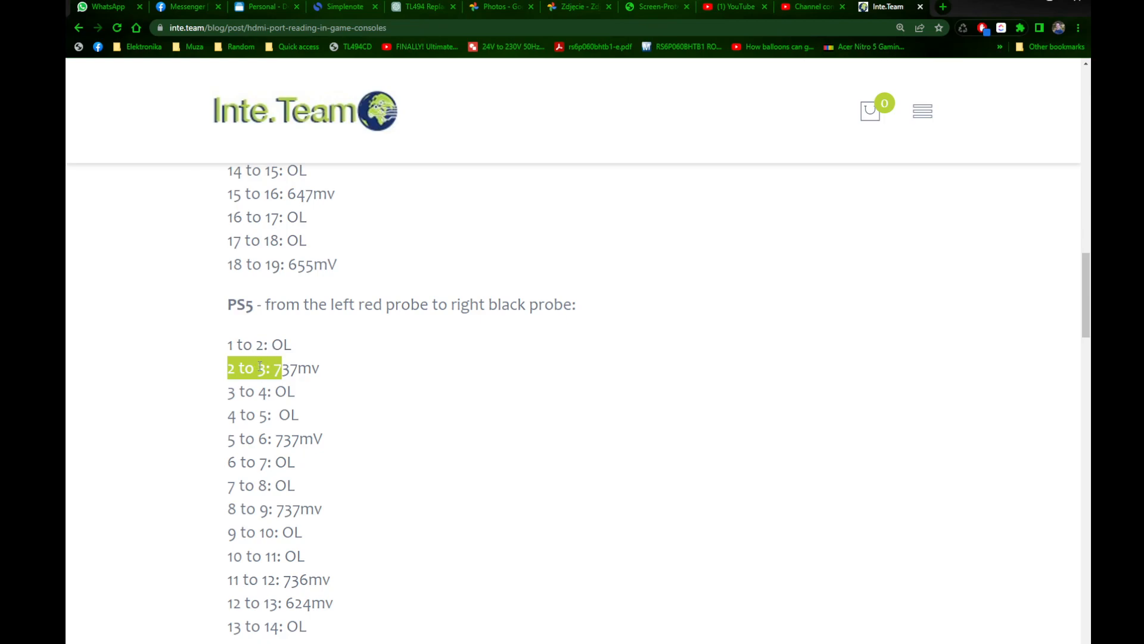
Highlight the last three PS5 readings, 16 to 17 through 18 to 19, including 480mv
{"action": "scroll", "scroll_direction": "down", "scroll_amount": 3}
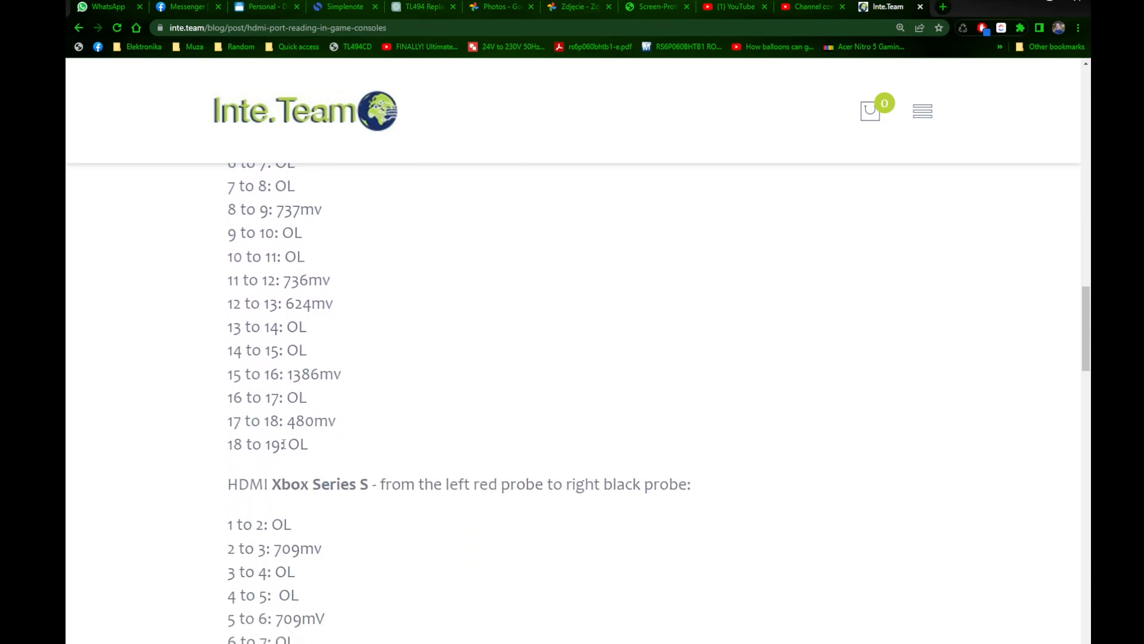
{"action": "left_click_drag", "start_coordinate": [274, 397], "coordinate": [307, 443]}
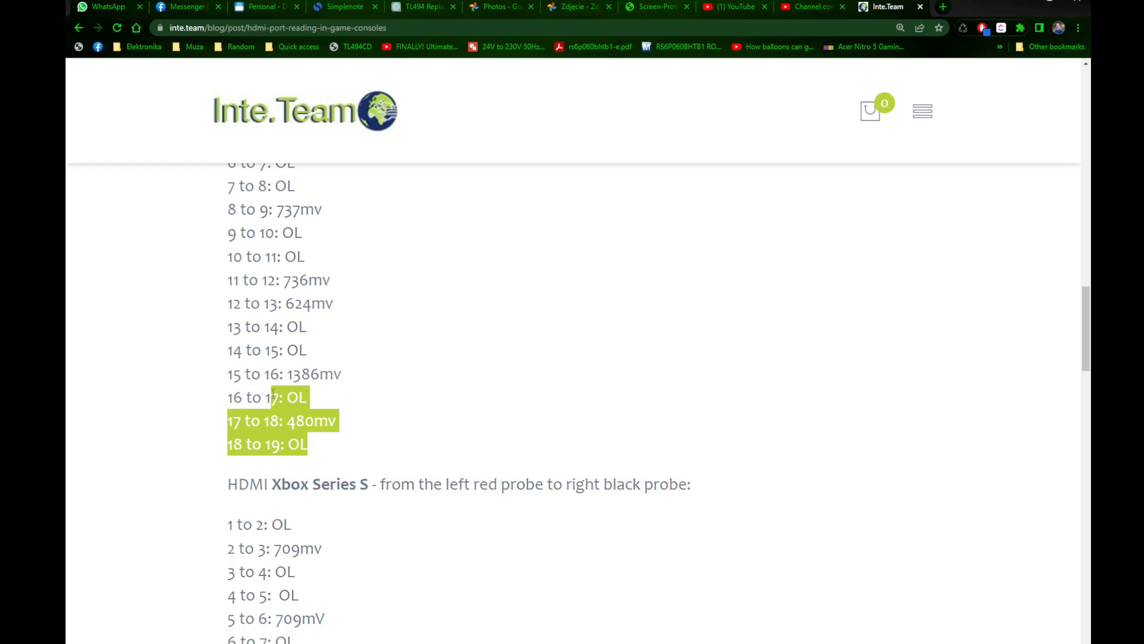